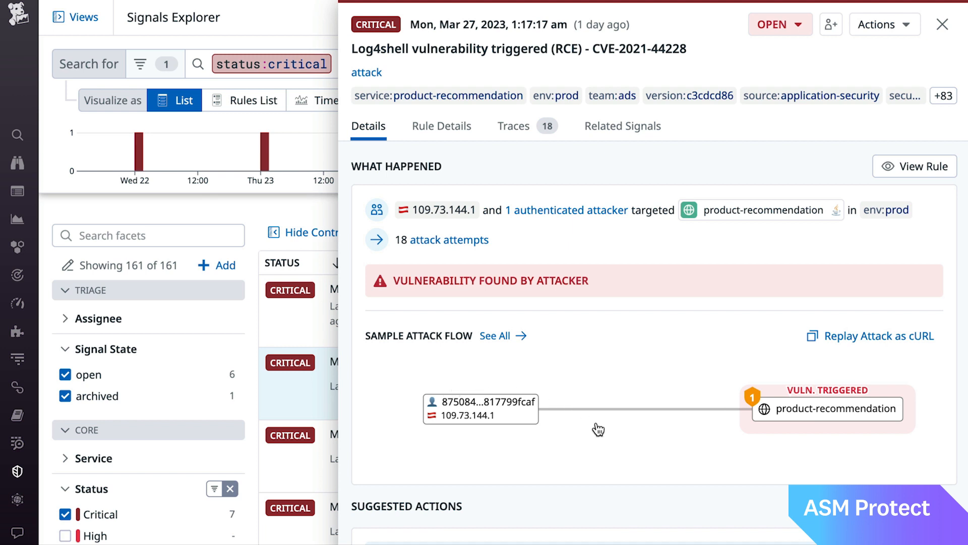
# From the Browser Test Performance dashboard, list all 142 Synthetic tests and tick the Shopist signup test
pyautogui.scroll(-3)
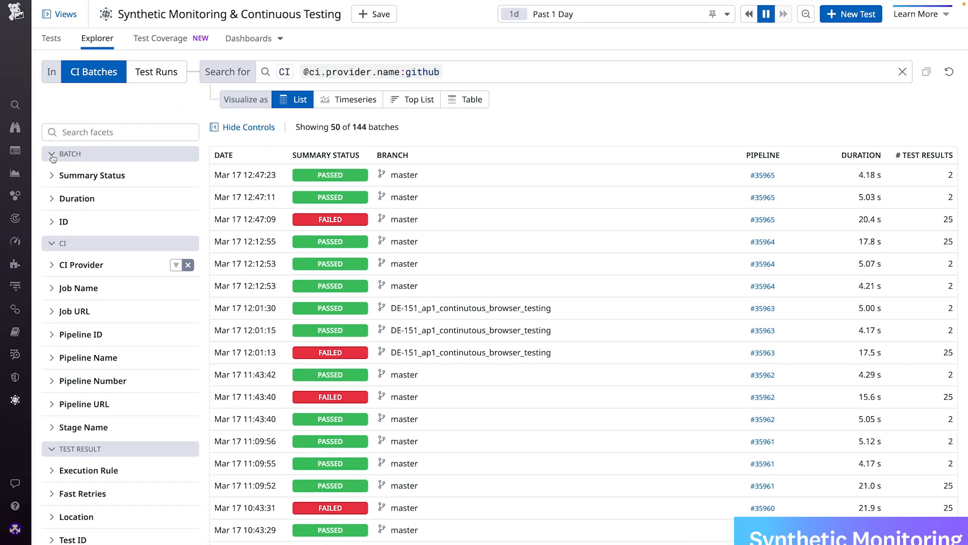
pyautogui.click(92, 175)
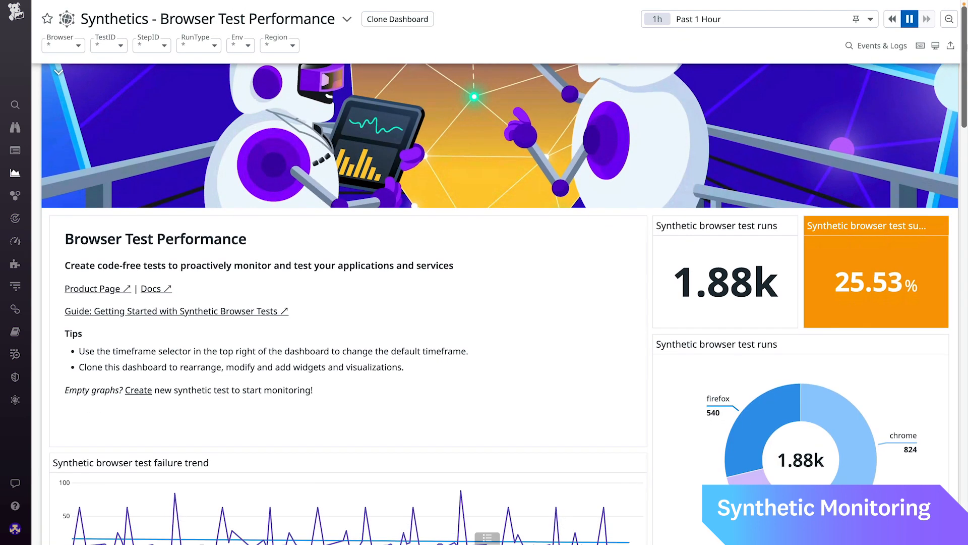
pyautogui.scroll(-3)
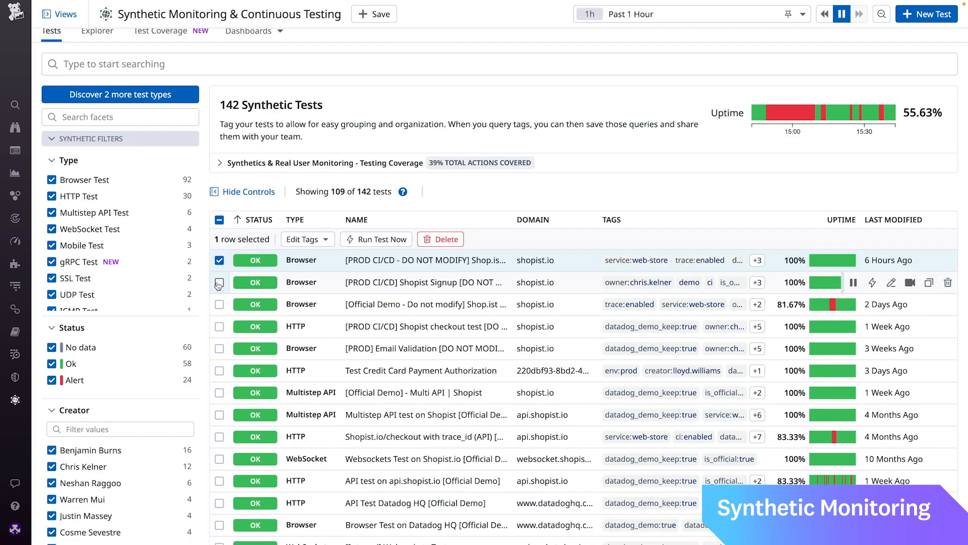
pyautogui.click(220, 304)
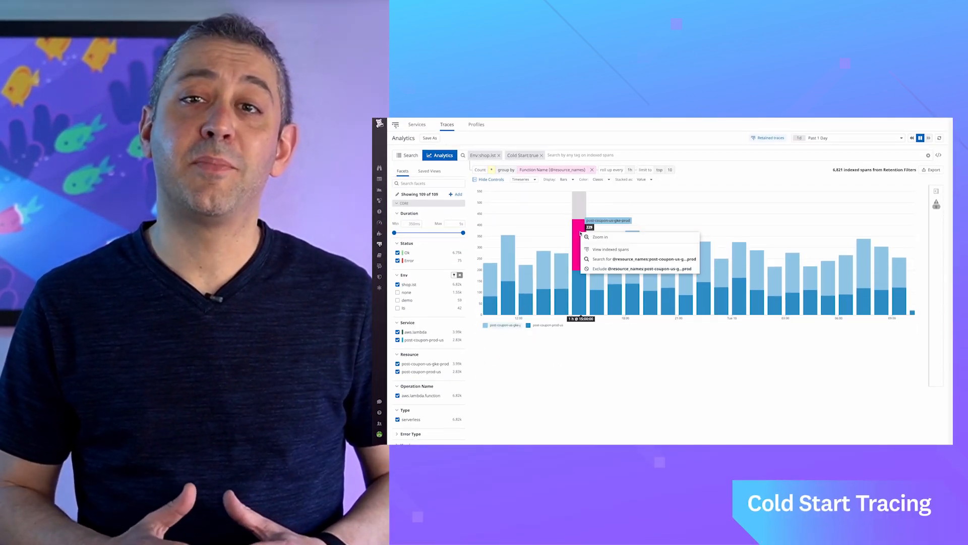
# View the indexed spans behind a chart bar and open one chargeback Lambda cold-start trace
pyautogui.click(611, 249)
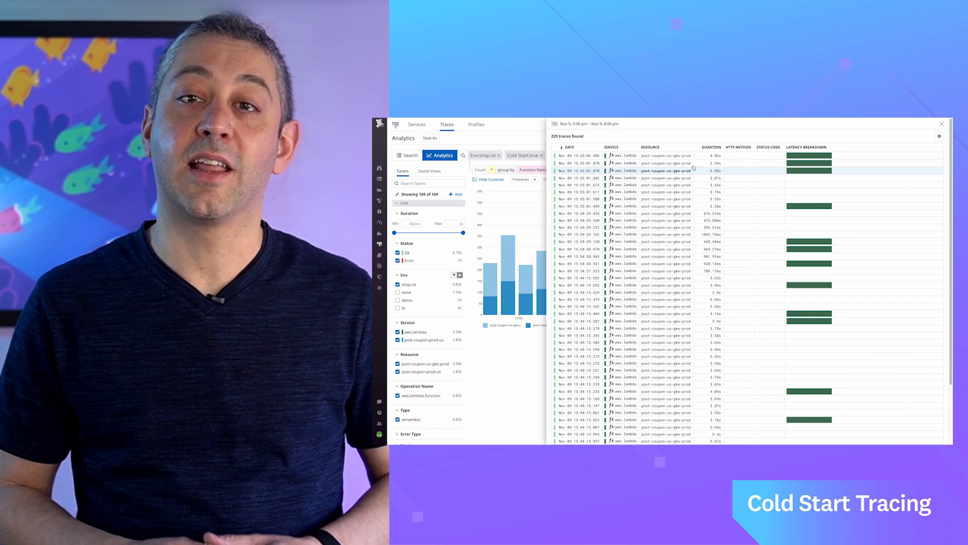
pyautogui.click(667, 171)
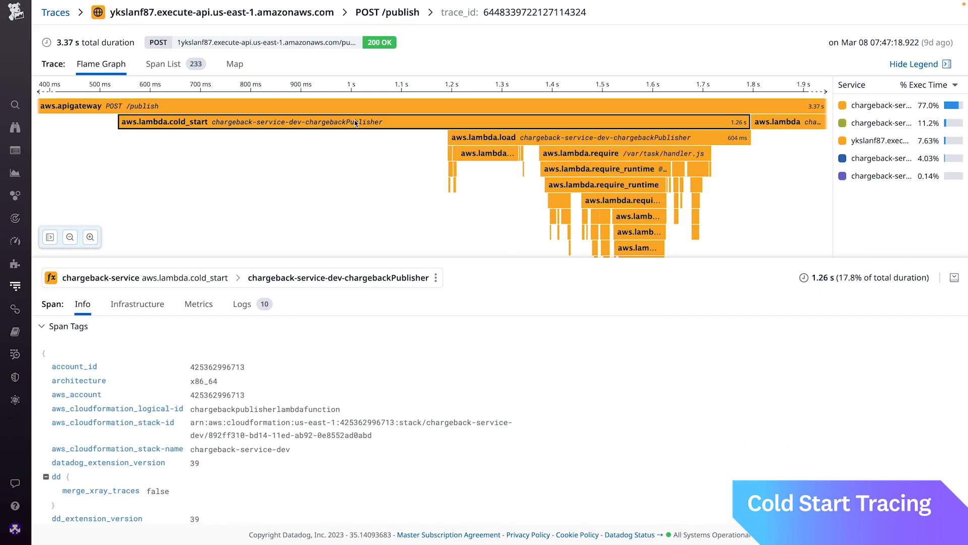
pyautogui.moveTo(381, 122)
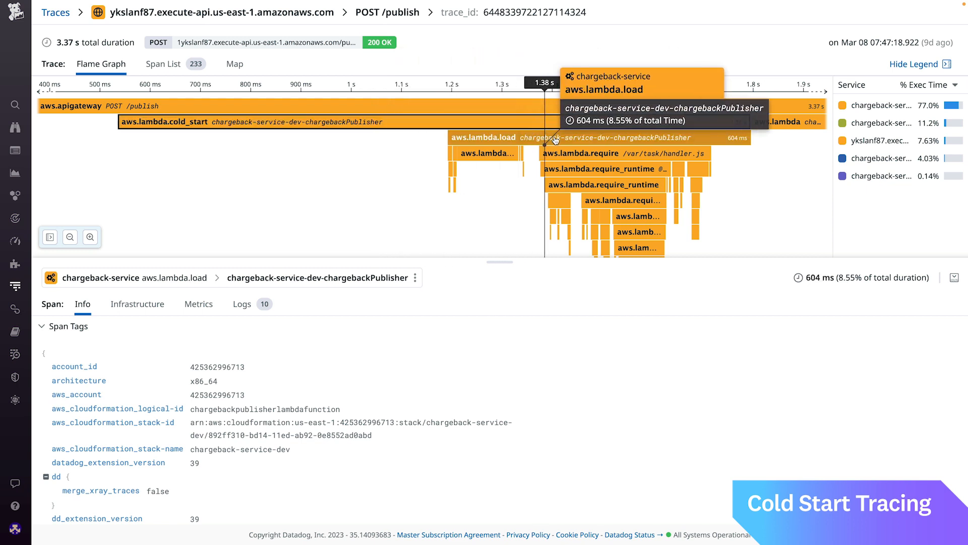
# Inspect the aws.lambda.load span, then the aws.lambda.require /var/task/handler.js span details
pyautogui.click(581, 154)
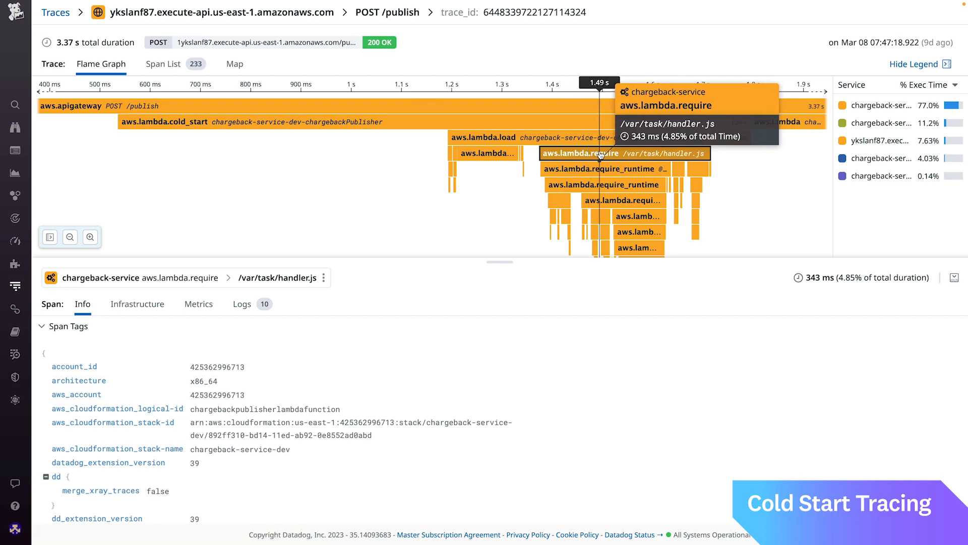
pyautogui.click(599, 169)
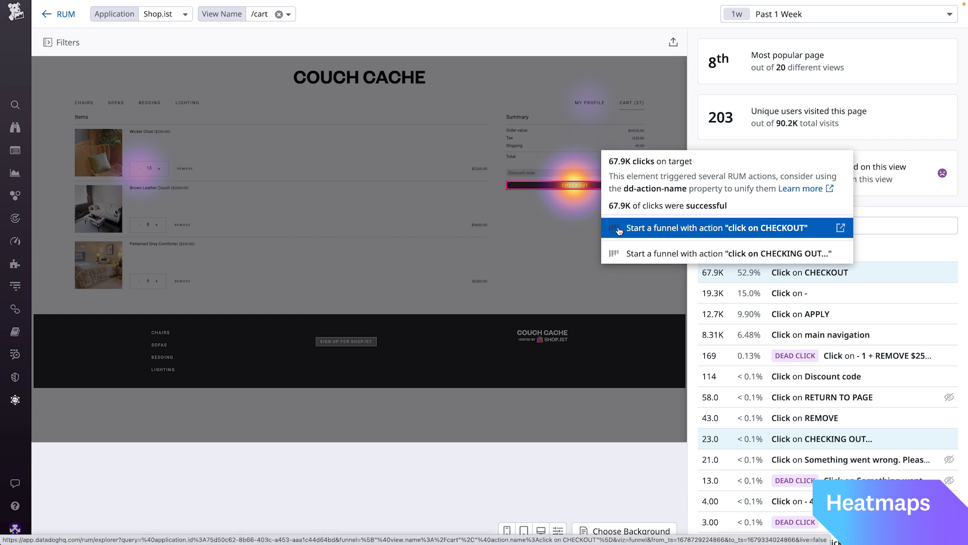
# Start a funnel from the CHECKOUT hotspot, then show the Click on CHECKOUT action's details
pyautogui.click(728, 227)
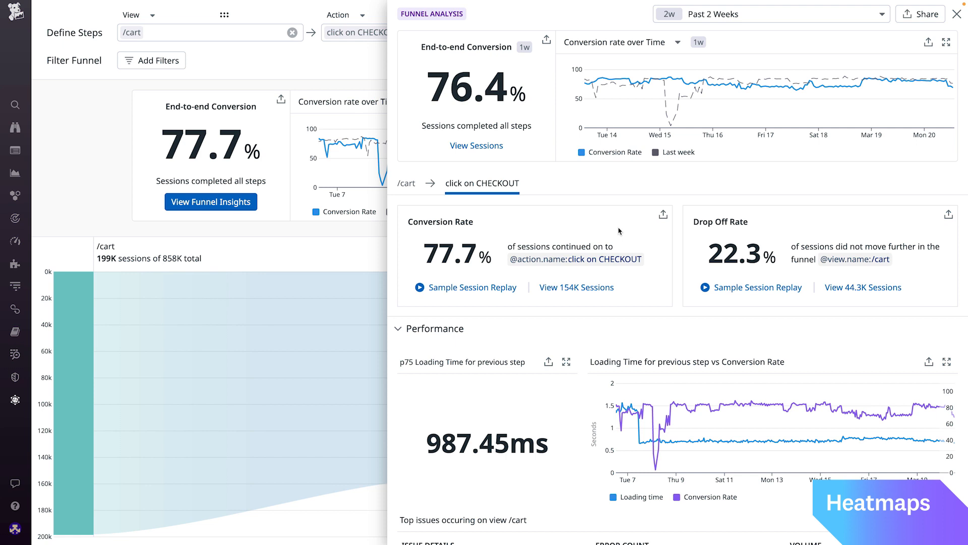
pyautogui.scroll(-3)
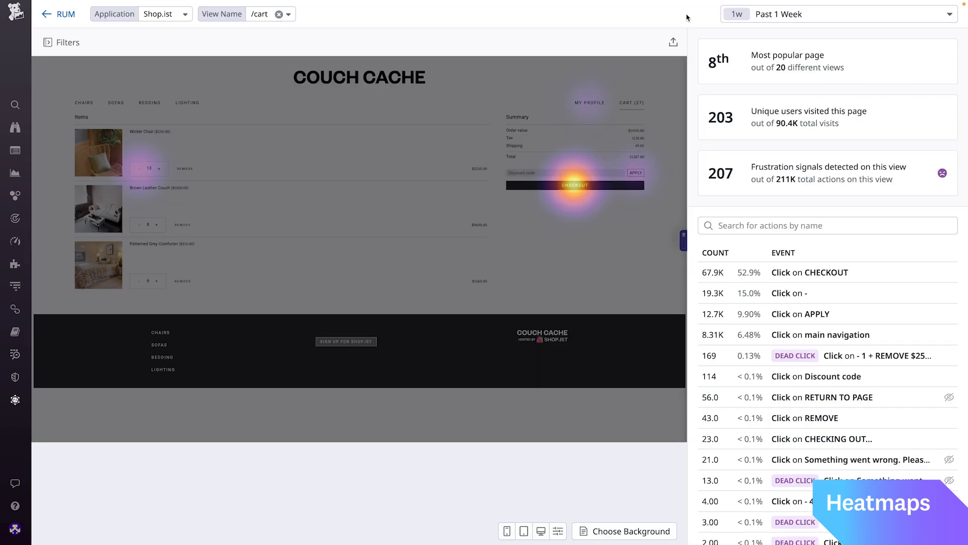
pyautogui.moveTo(690, 51)
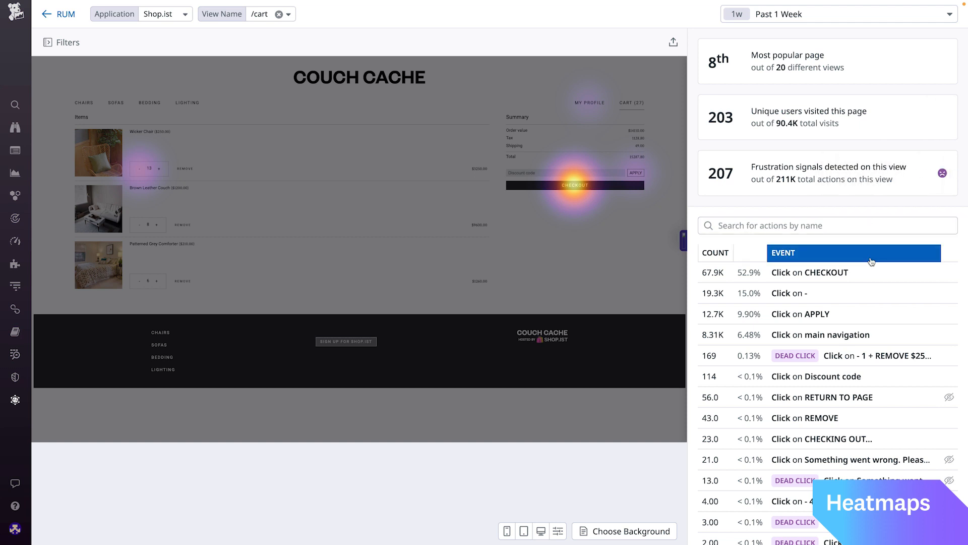
pyautogui.click(810, 273)
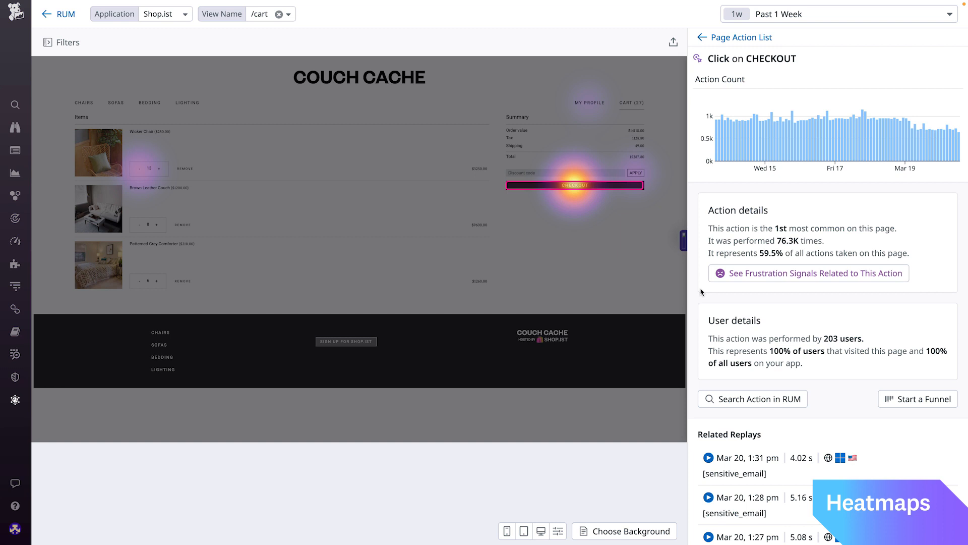
pyautogui.scroll(-3)
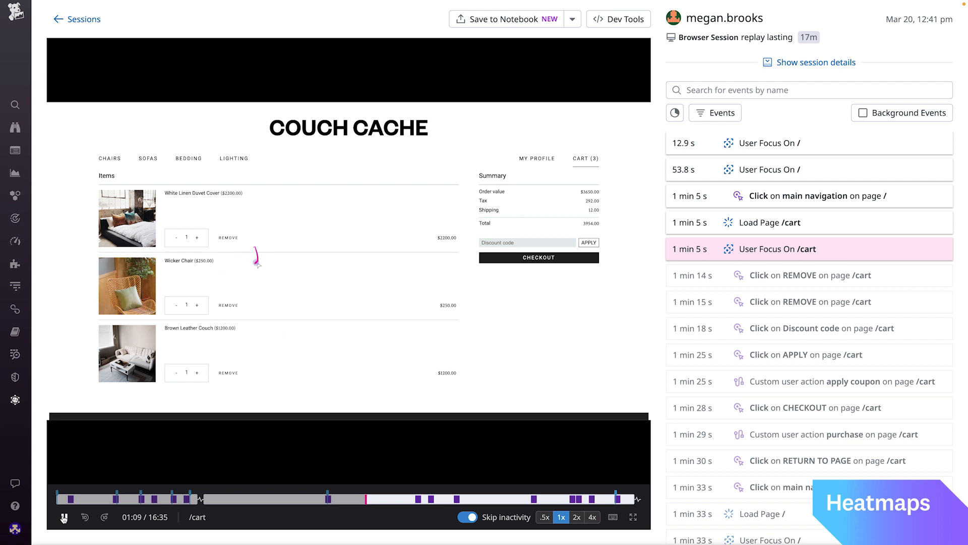
# Play the related Shop.ist session replay from the cart page
pyautogui.click(64, 516)
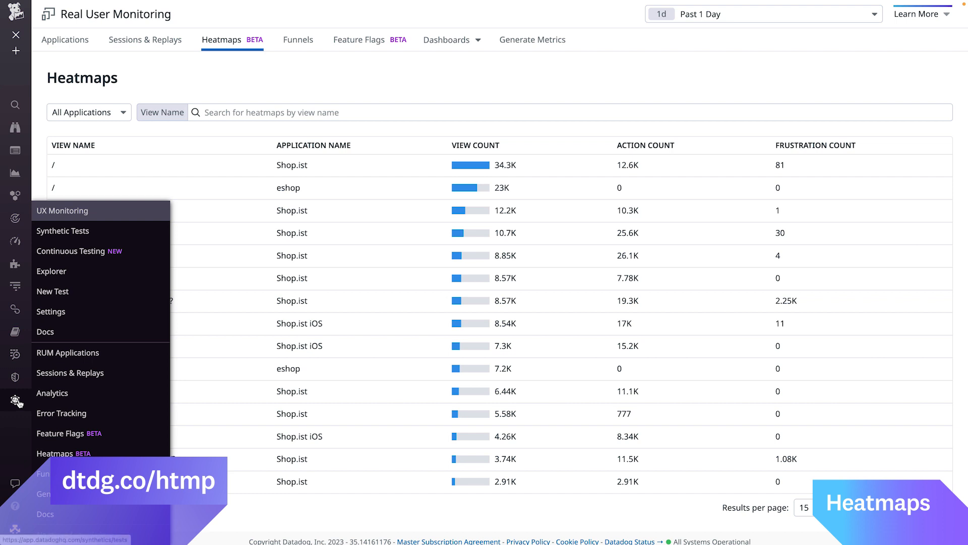
pyautogui.moveTo(64, 453)
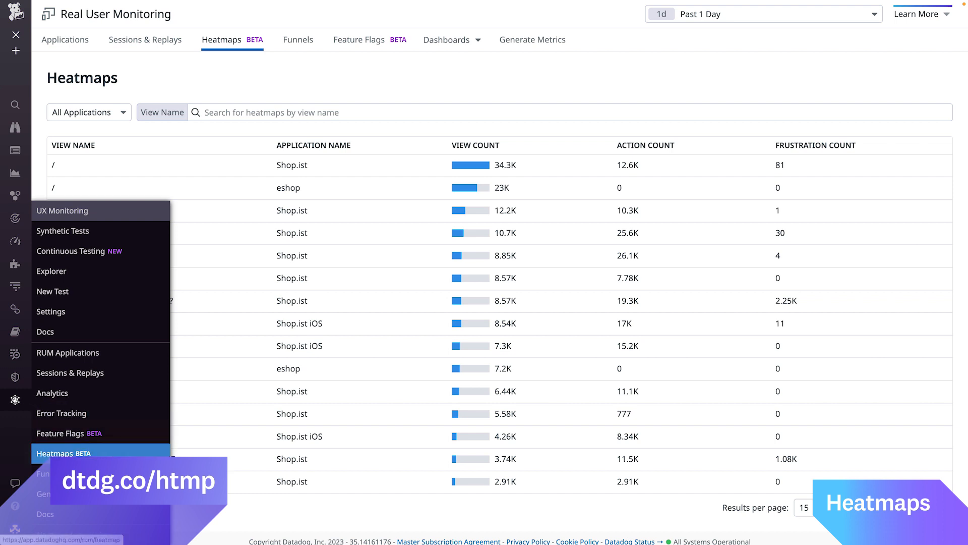